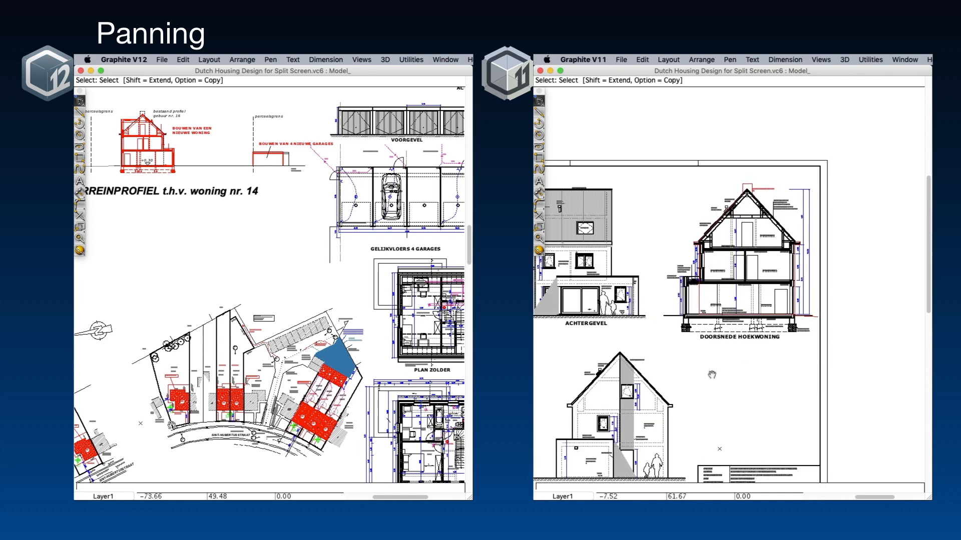
Pan the Dutch housing drawing with the scroll wheel in the side-by-side V12 and V11 windows.
scroll(down, 3)
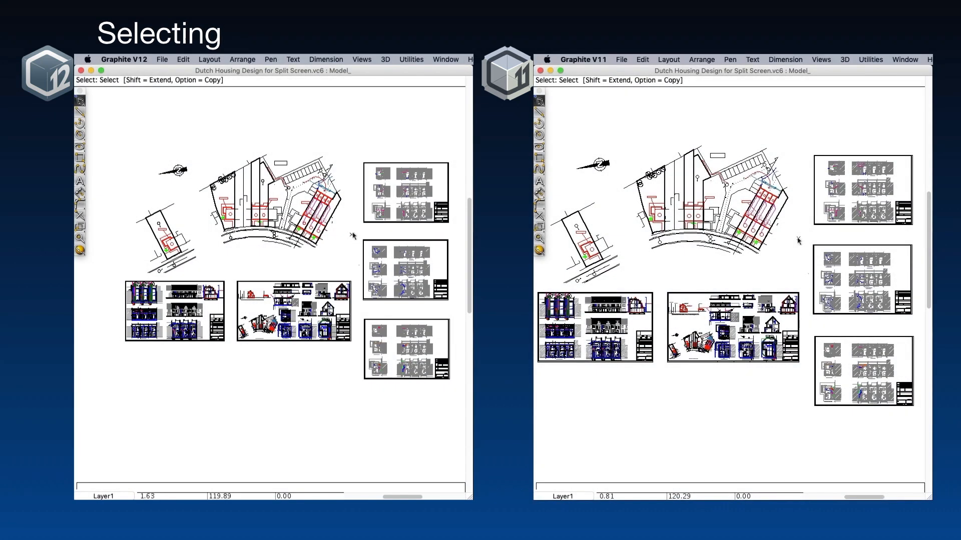
Select the middle-right and bottom-right drawing sheets, then clear the selection.
drag(352, 234, 453, 305)
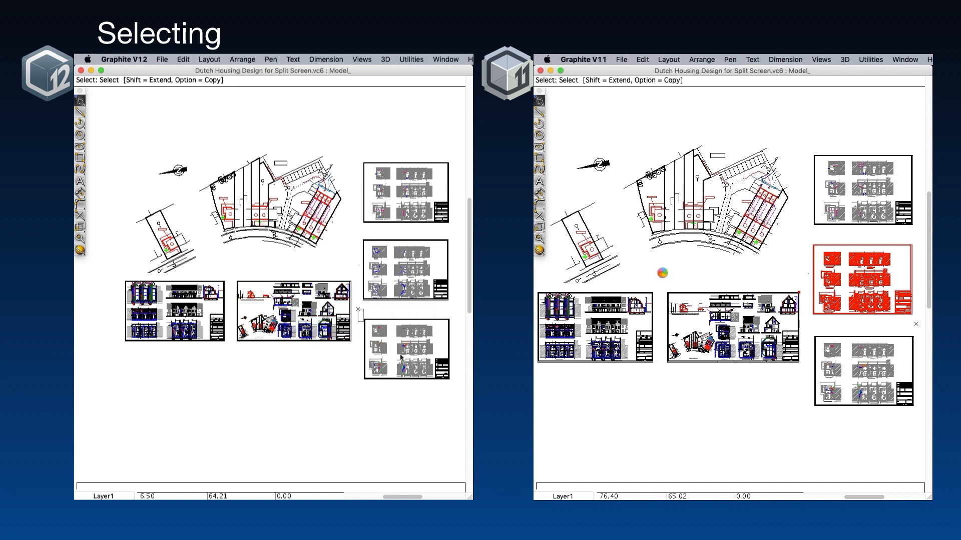
mouse_move(452, 392)
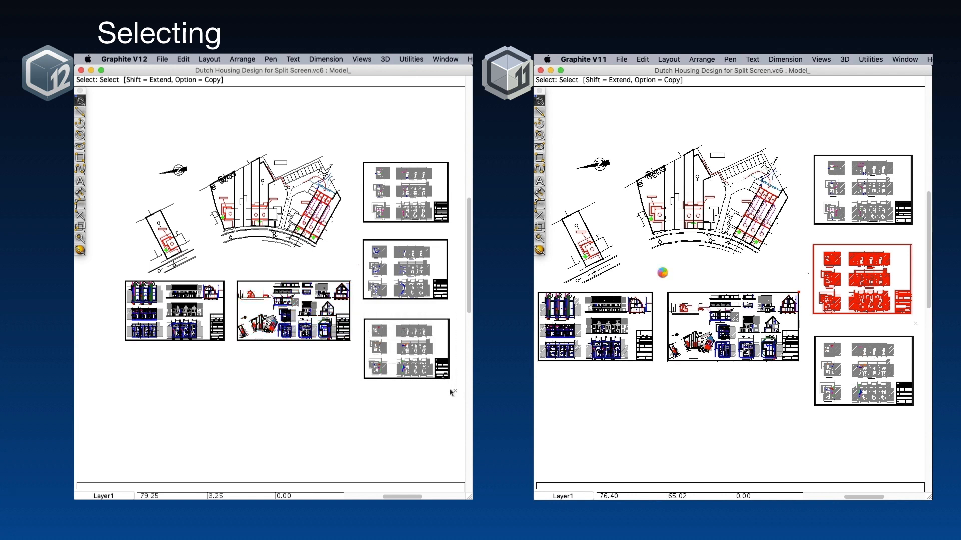
click(405, 350)
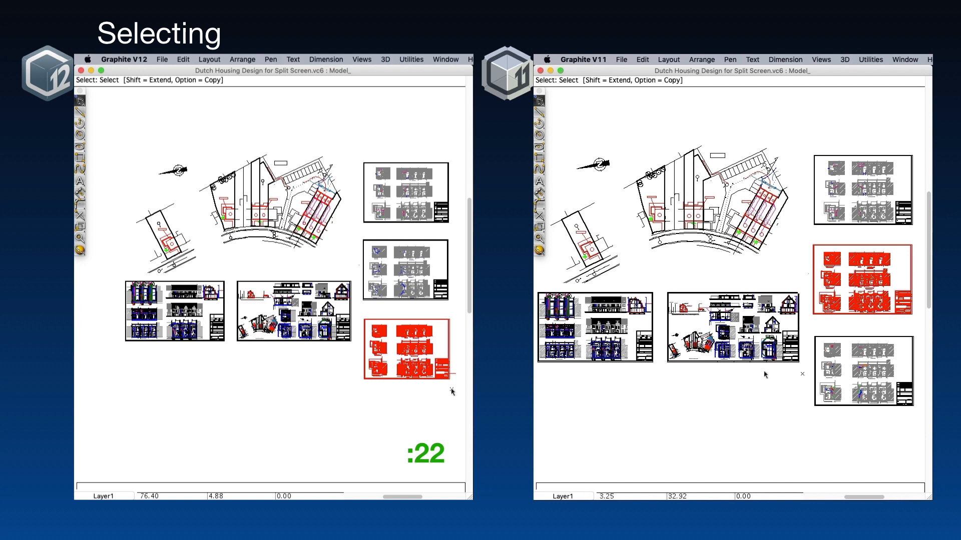
mouse_move(742, 373)
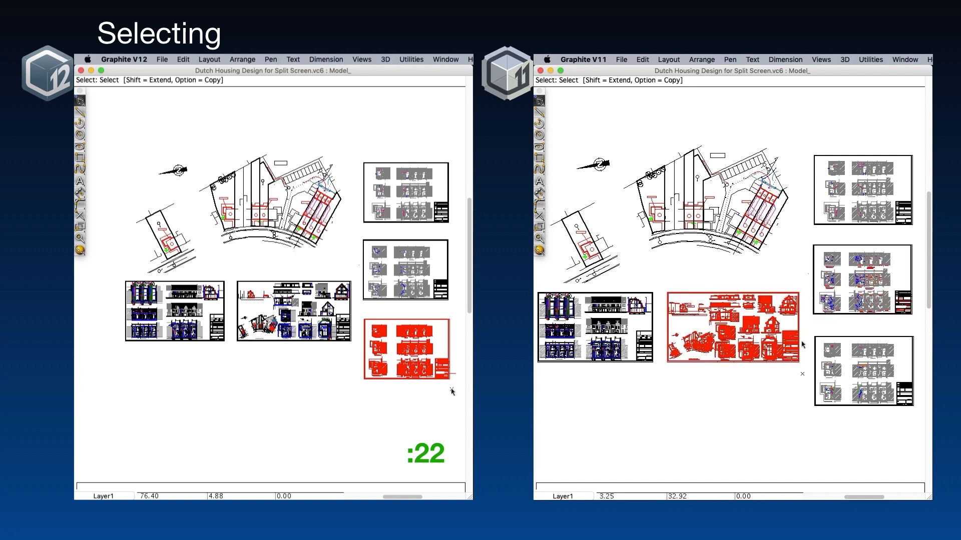
mouse_move(820, 358)
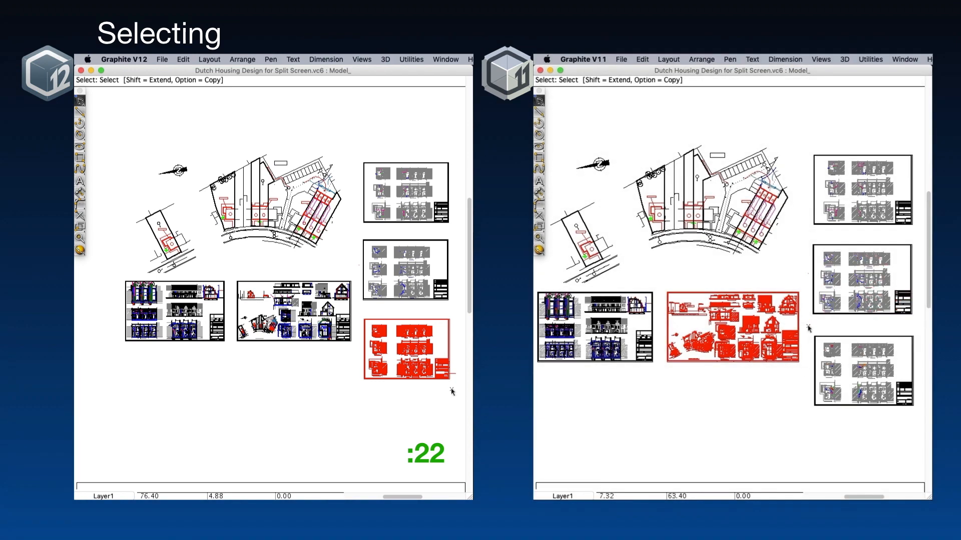
click(862, 372)
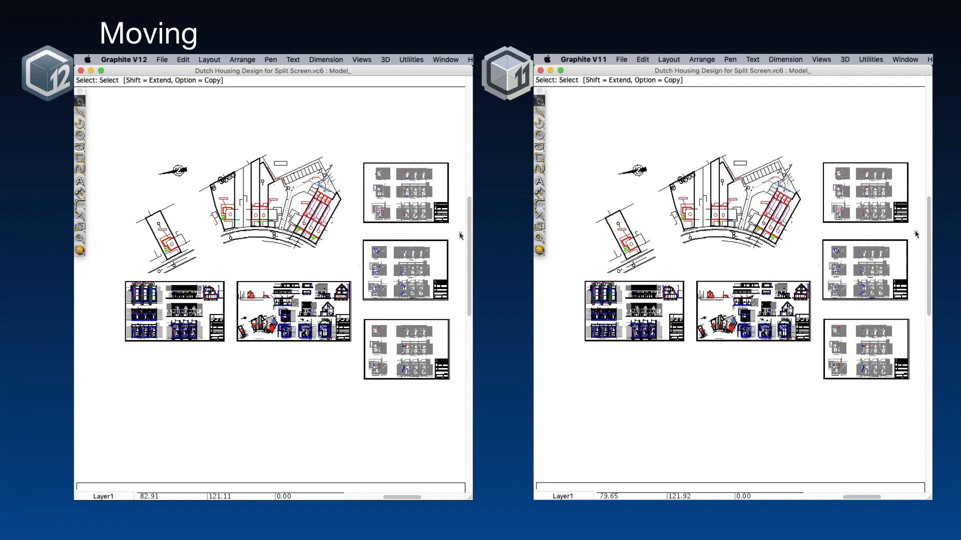
Select the top-right drawing sheet so Move prompts for a reference point.
click(405, 192)
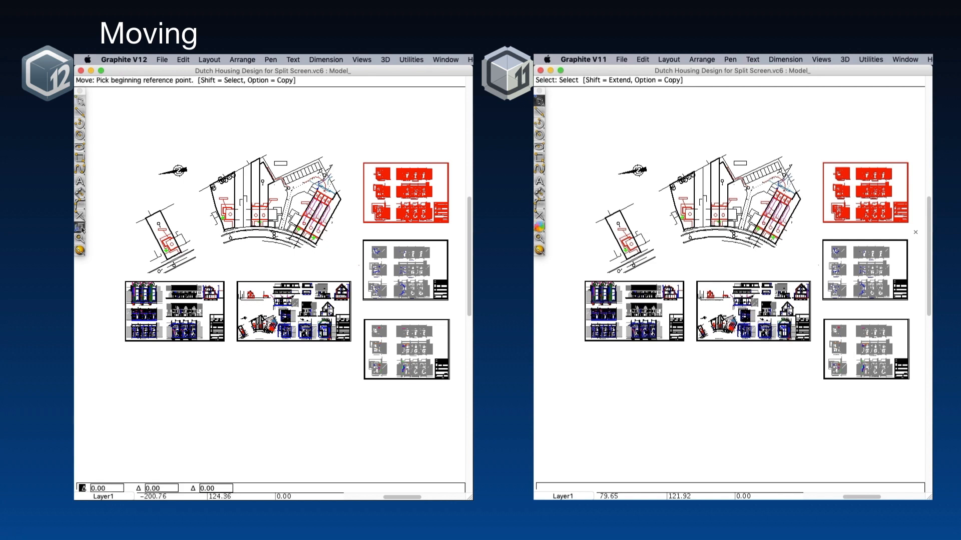
mouse_move(364, 160)
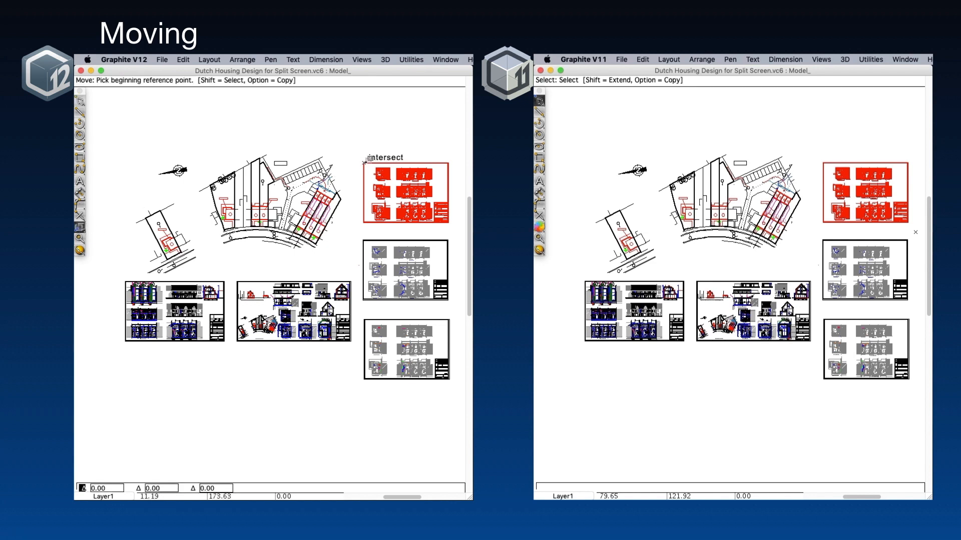
mouse_move(179, 353)
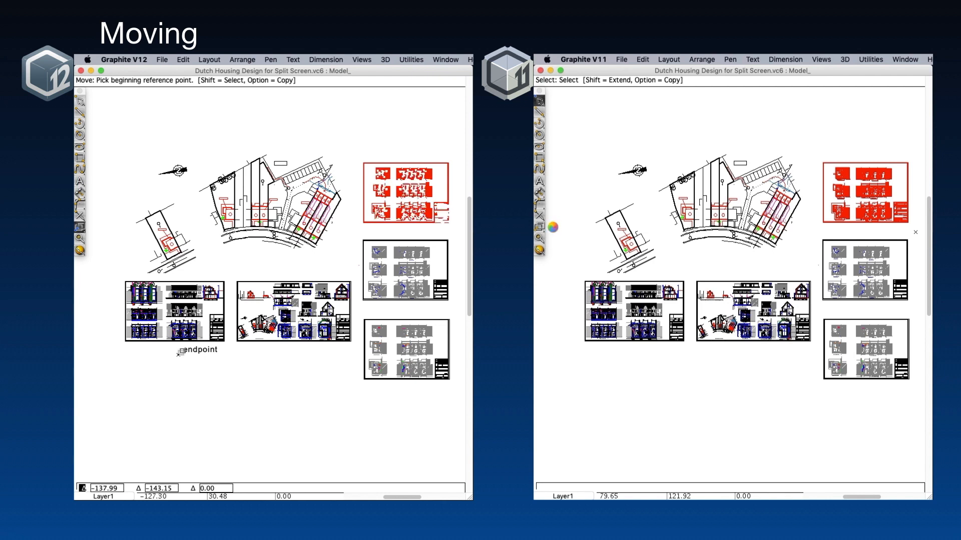
mouse_move(122, 103)
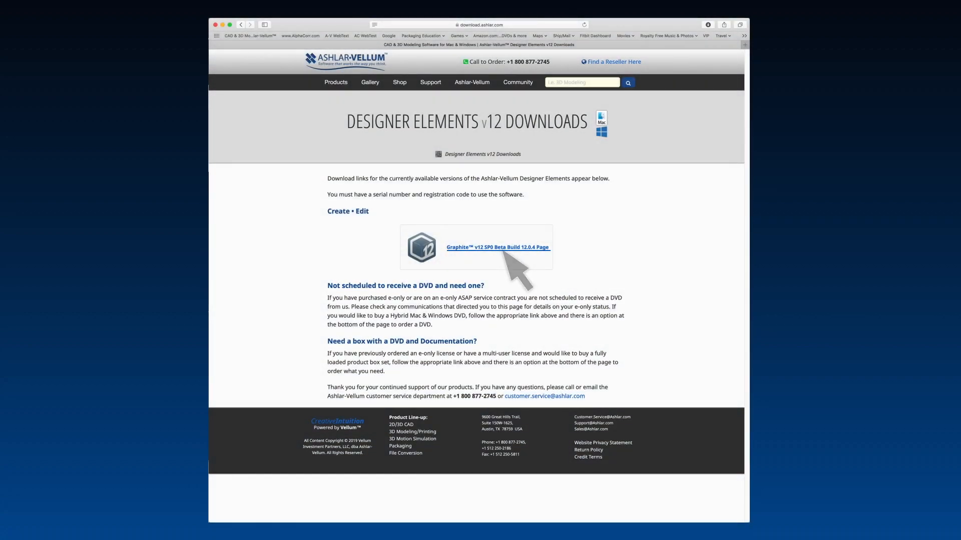
Follow the Graphite v12 SP0 Beta Build 12.0.4 Page link on the downloads page.
click(497, 247)
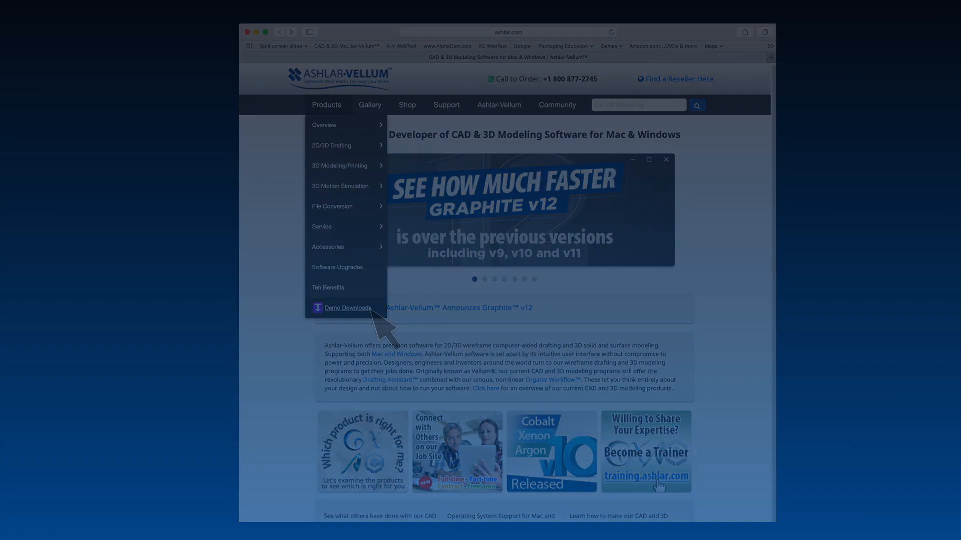
Go to Demo Downloads and reach the Graphite two-week trial Request a Demo form.
click(347, 308)
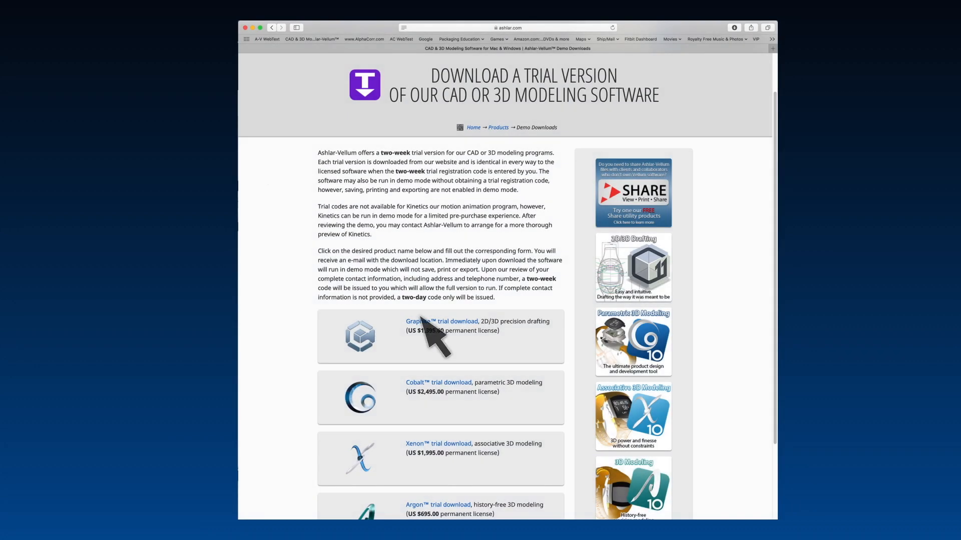
click(441, 322)
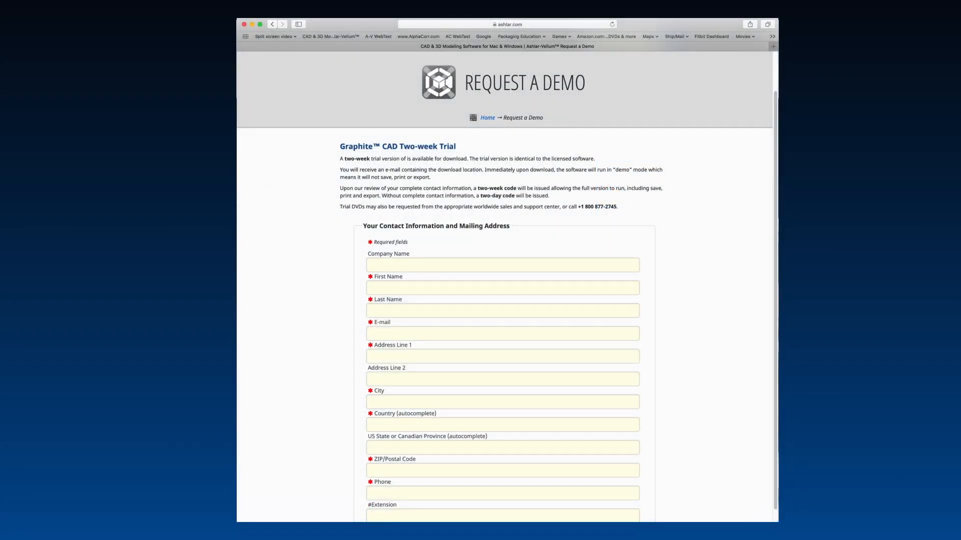